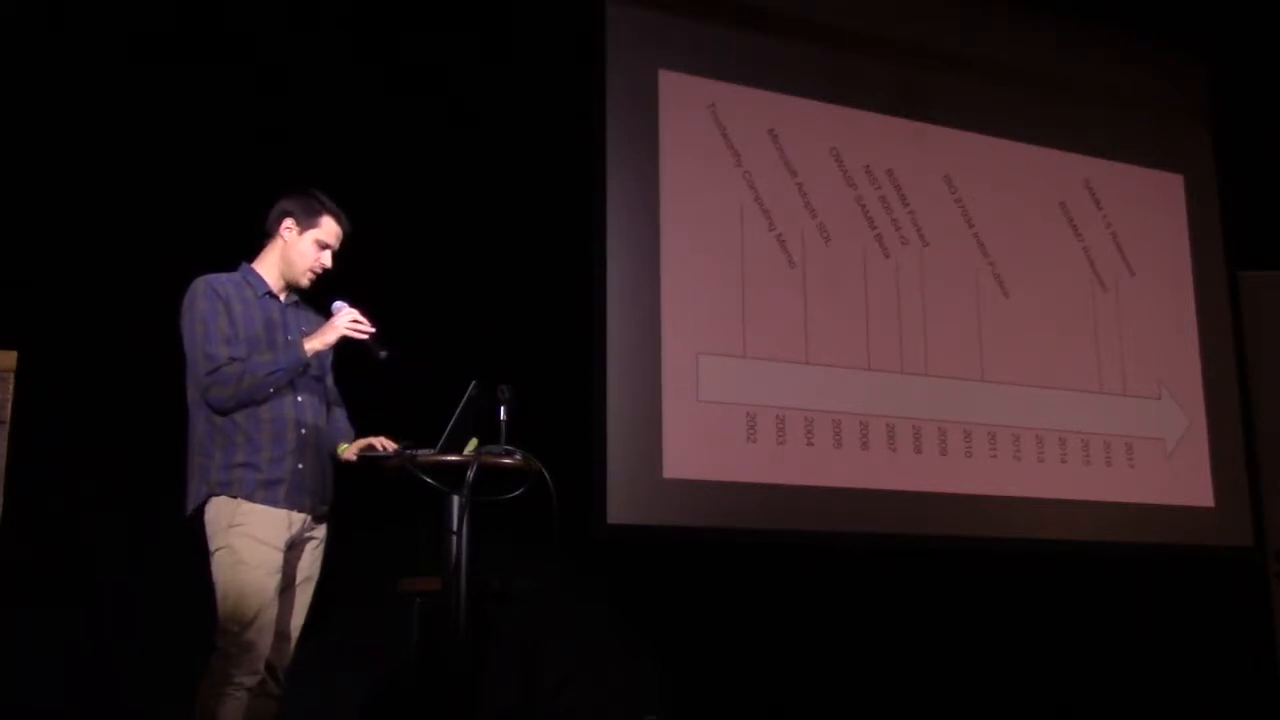
pyautogui.press('Right')
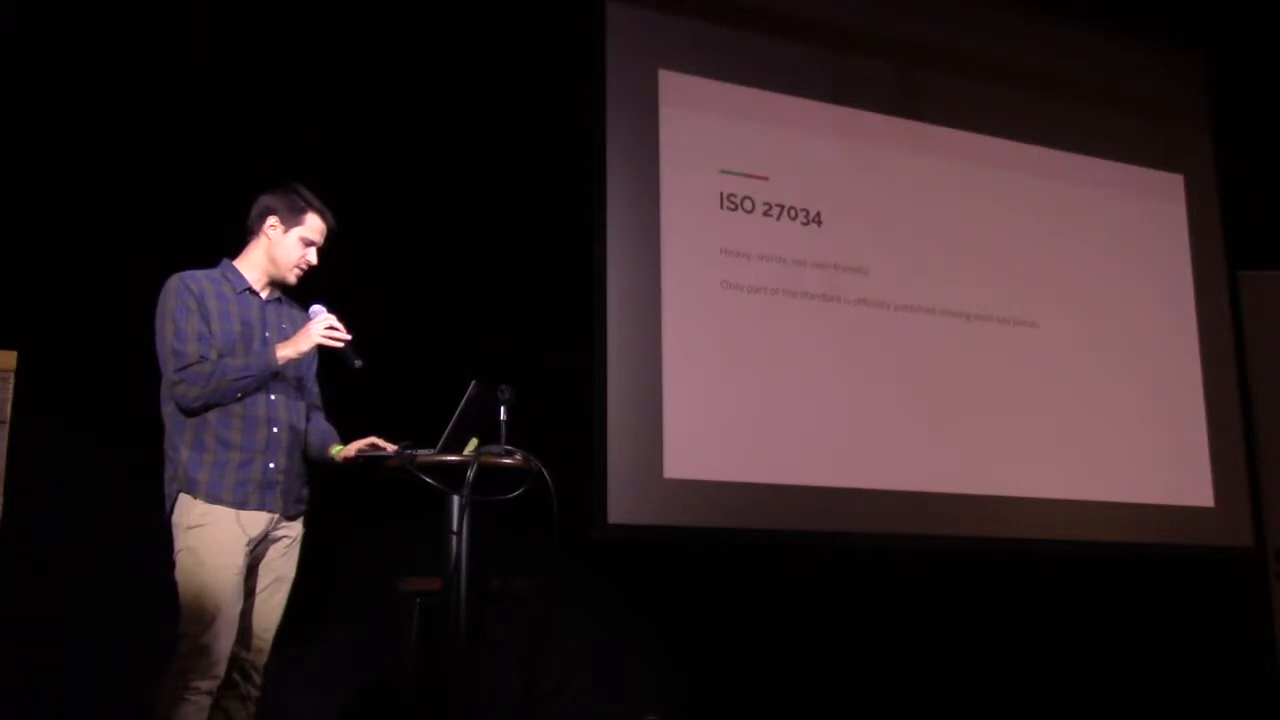
pyautogui.press('right')
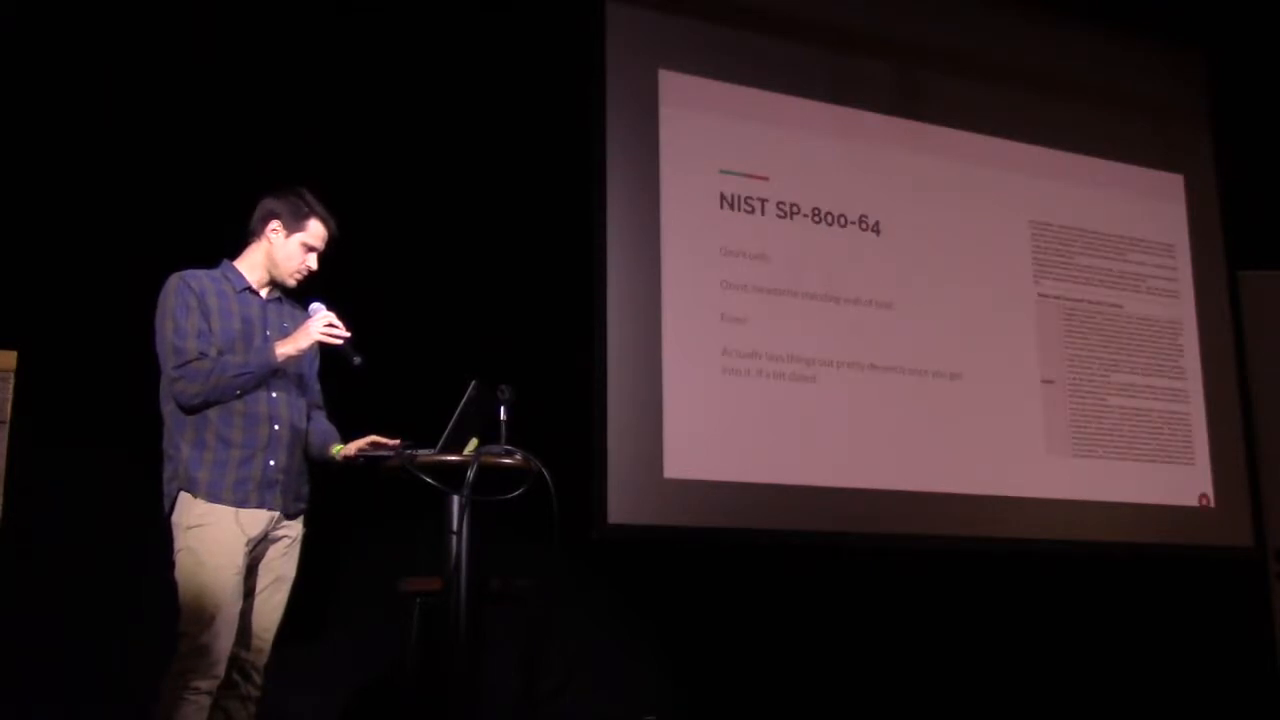